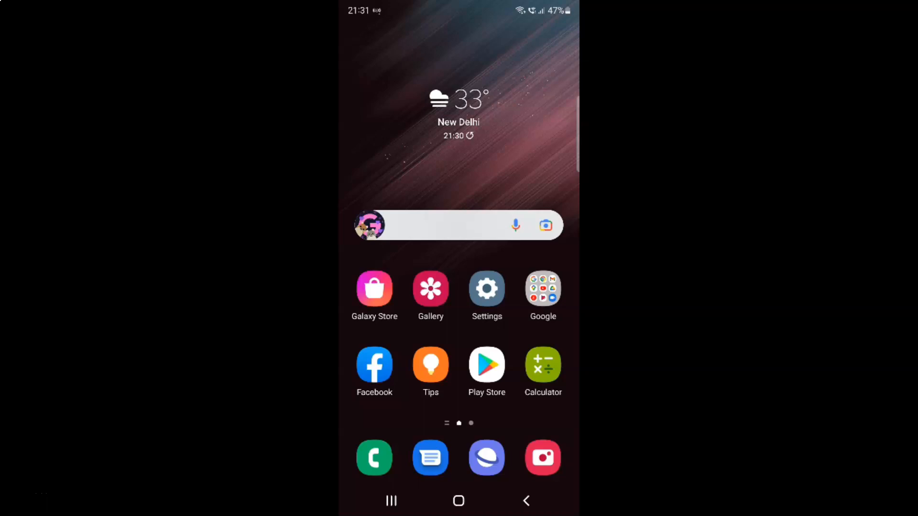
mouse_move(483, 64)
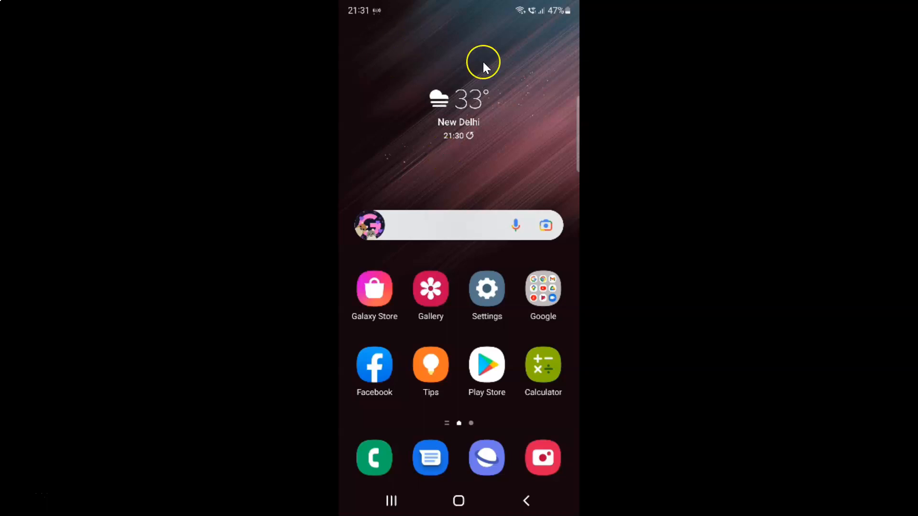
mouse_move(474, 179)
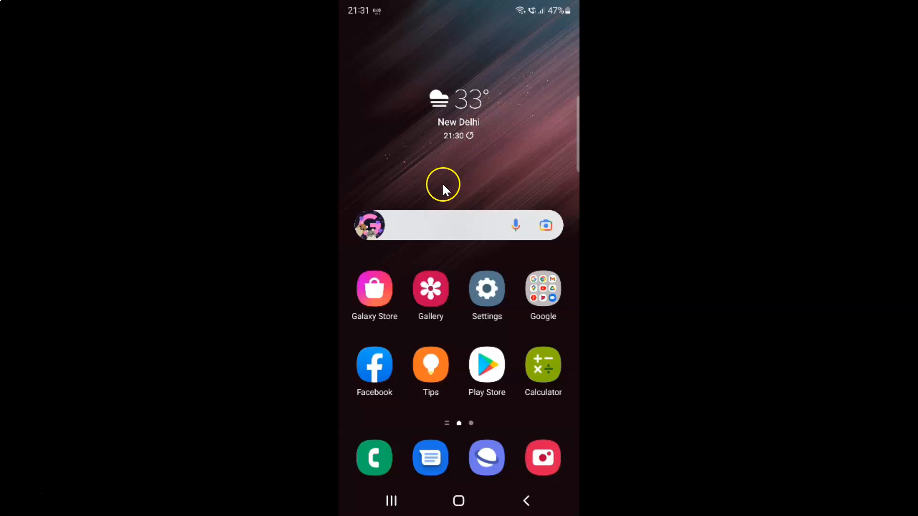
mouse_move(501, 163)
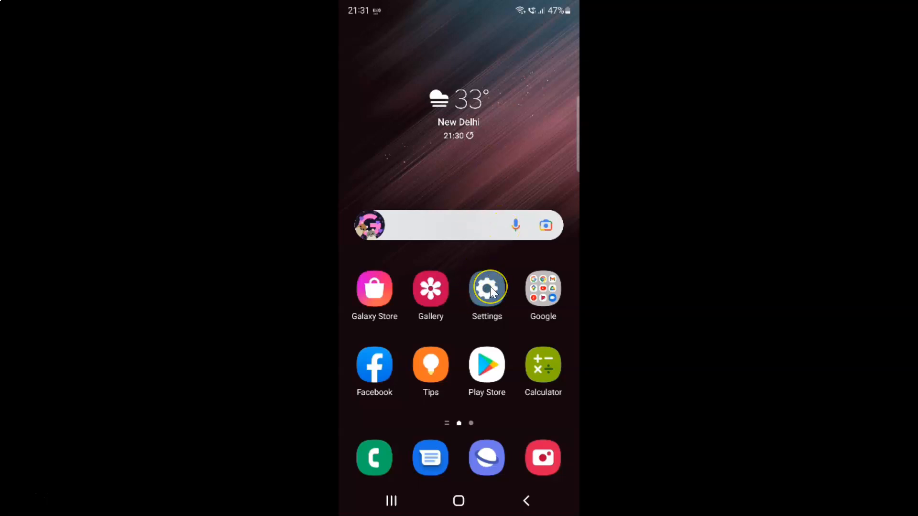
Step: Navigate Settings > Connections > Data usage to reach the Data saver page
left_click(486, 289)
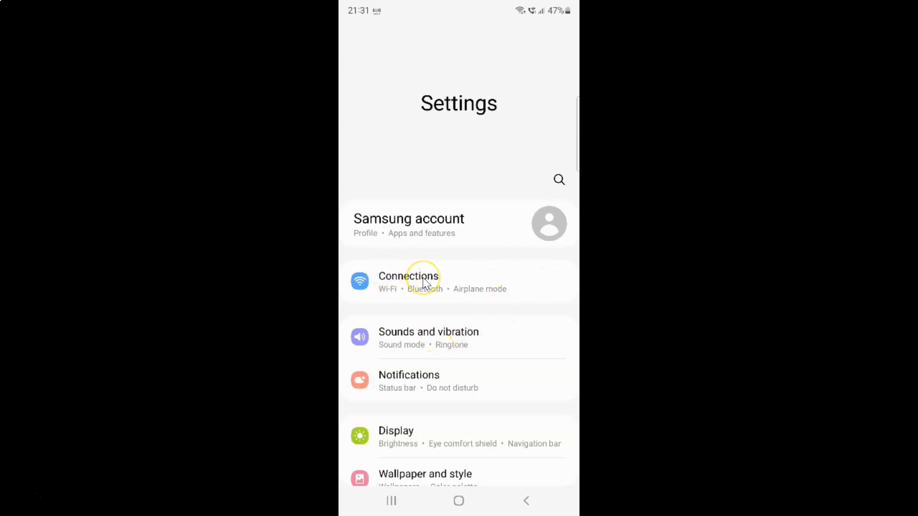
left_click(408, 281)
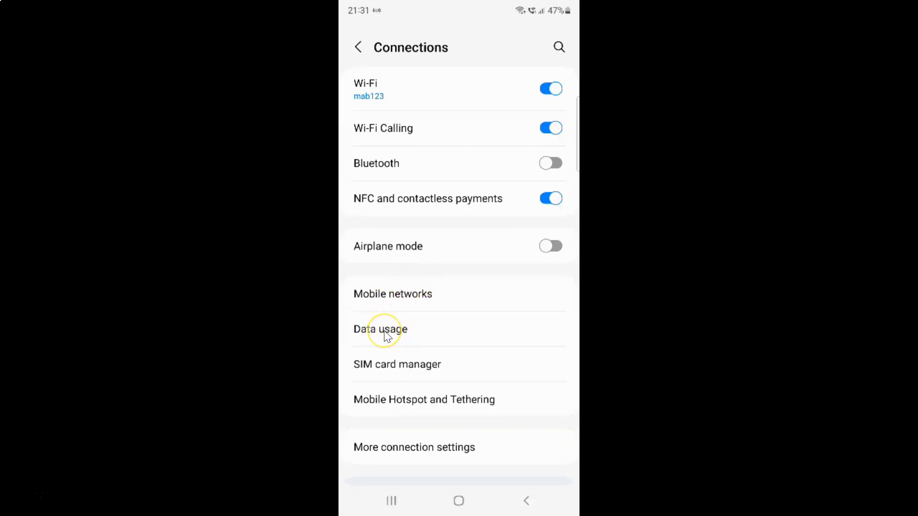
left_click(380, 329)
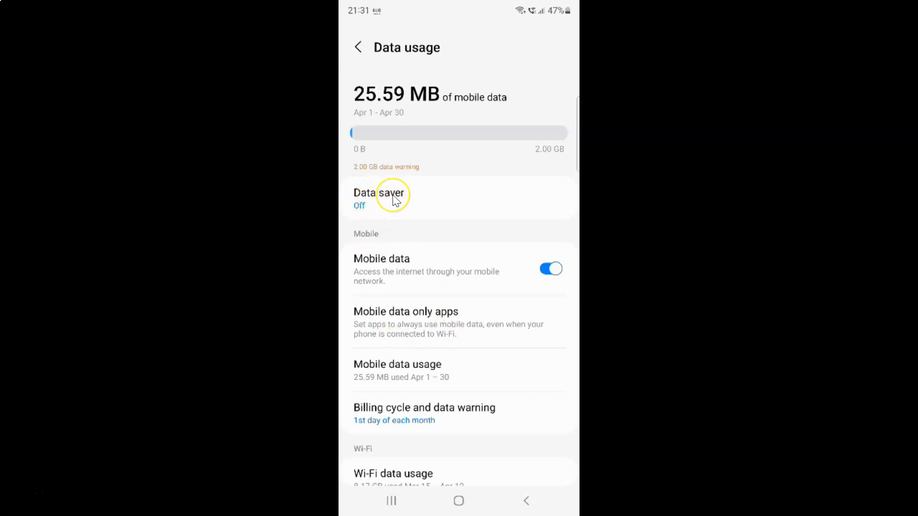
left_click(378, 196)
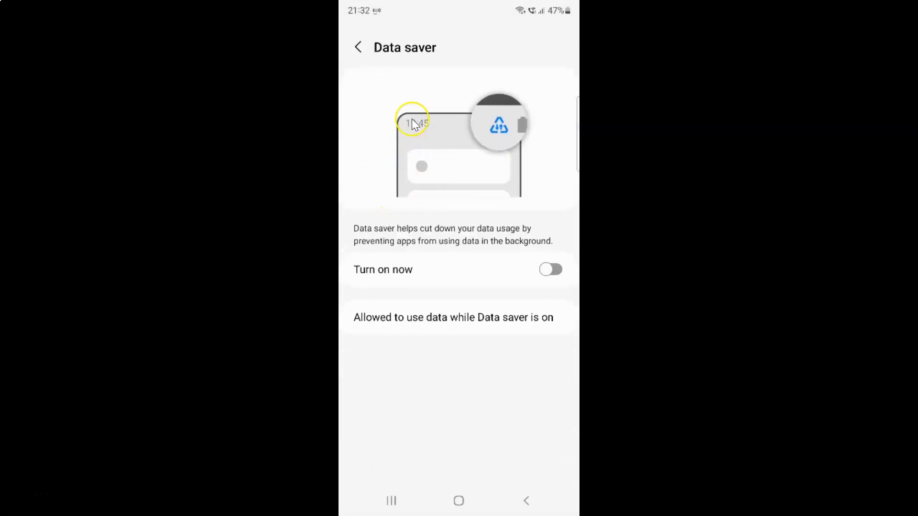
mouse_move(426, 245)
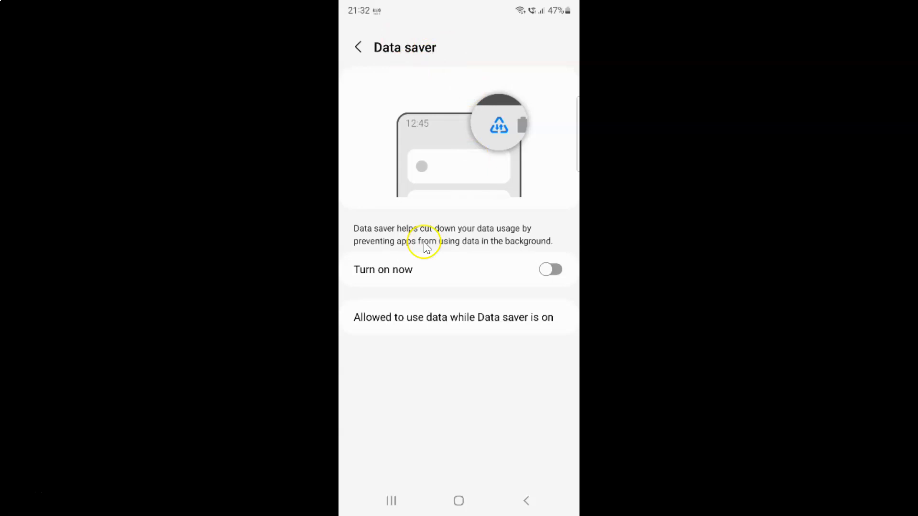
mouse_move(398, 183)
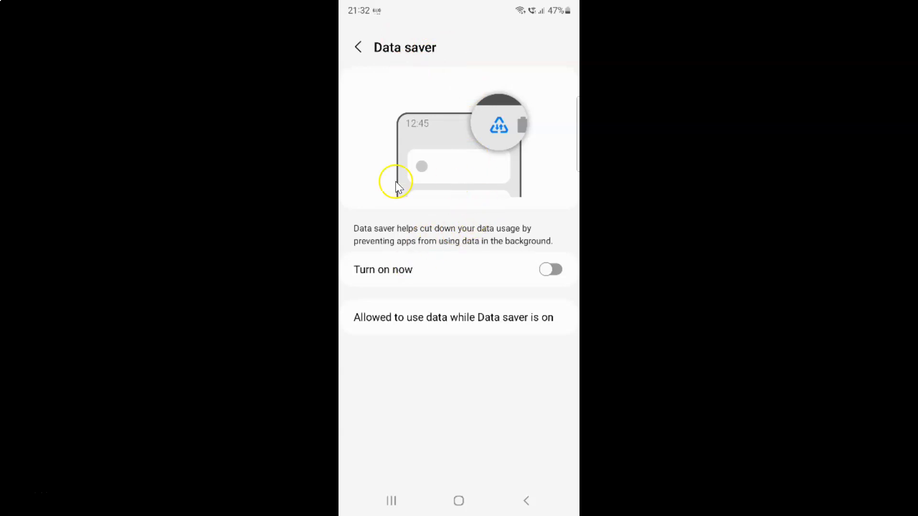
mouse_move(375, 275)
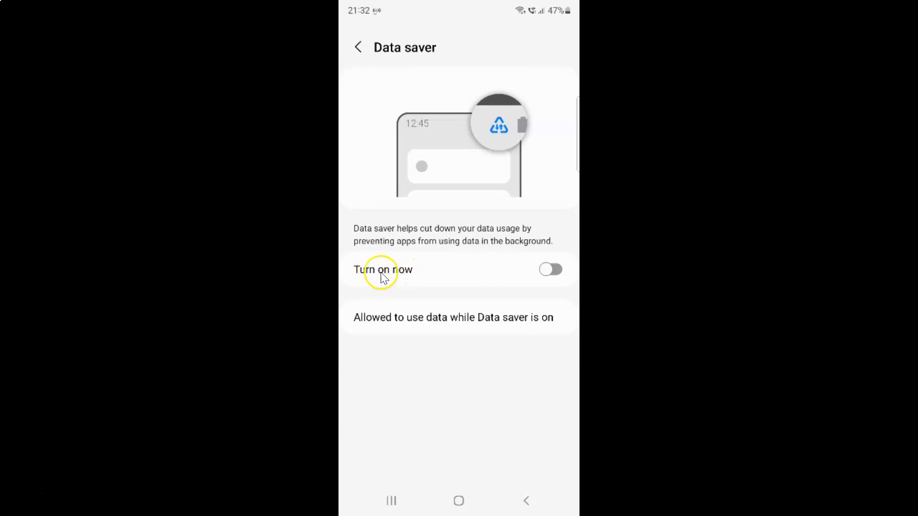
mouse_move(426, 261)
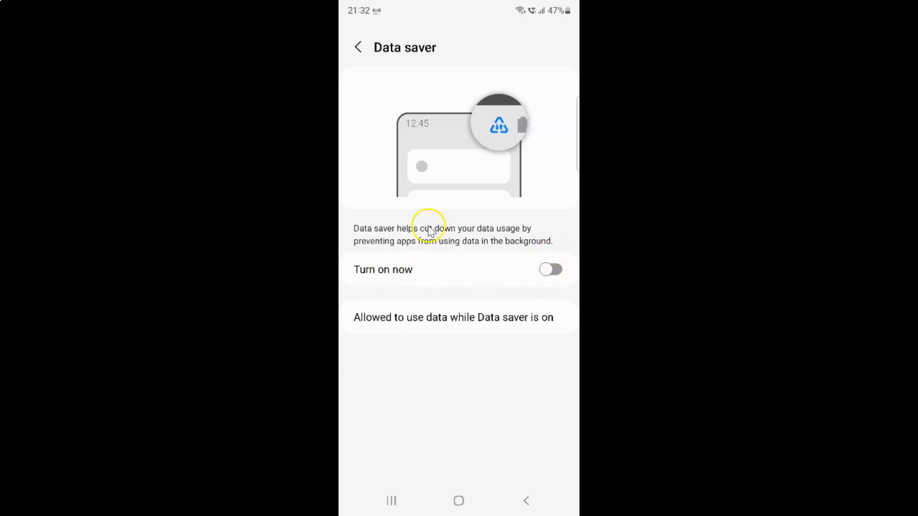
mouse_move(433, 237)
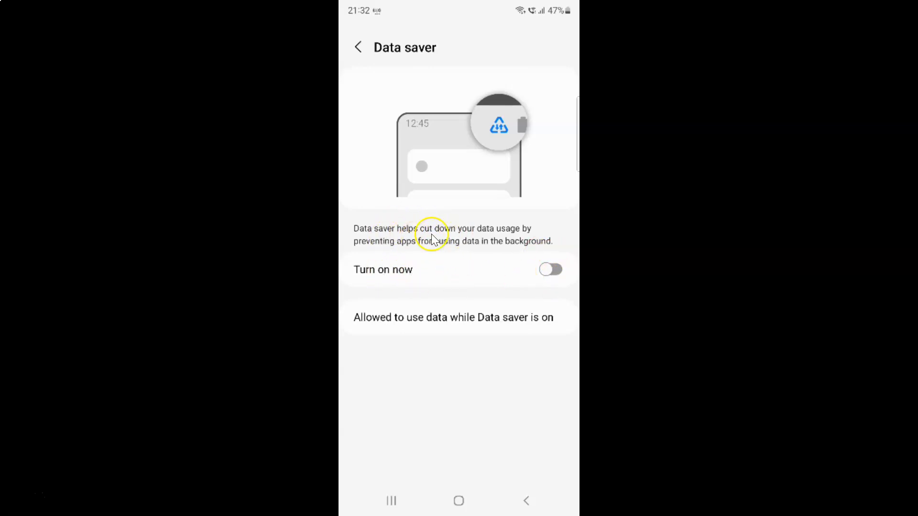
mouse_move(394, 230)
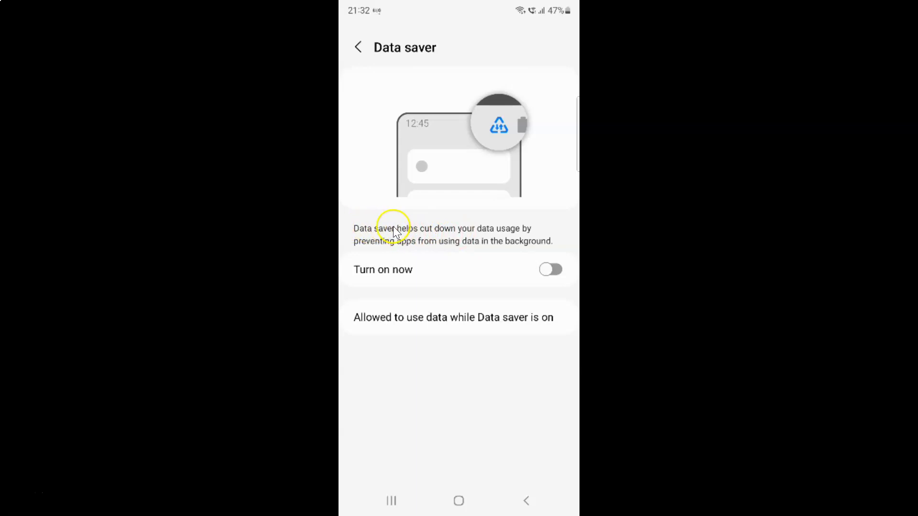
mouse_move(485, 234)
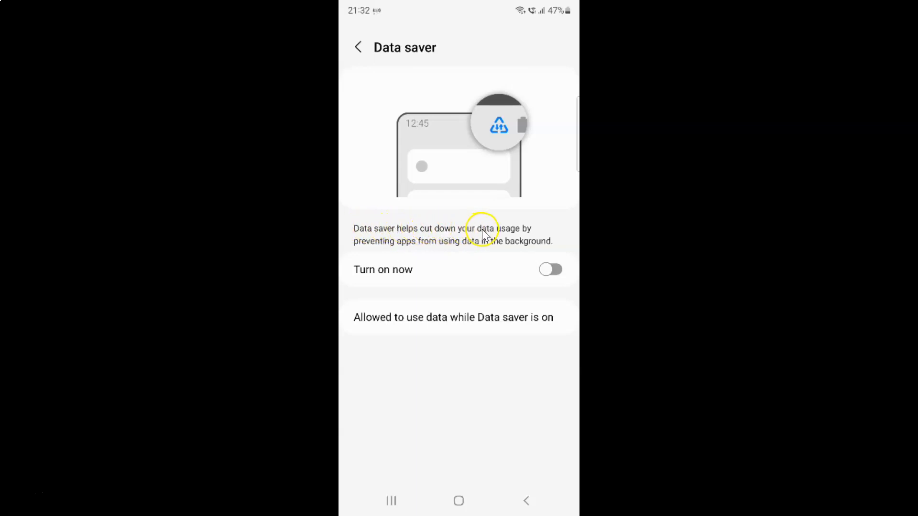
mouse_move(416, 251)
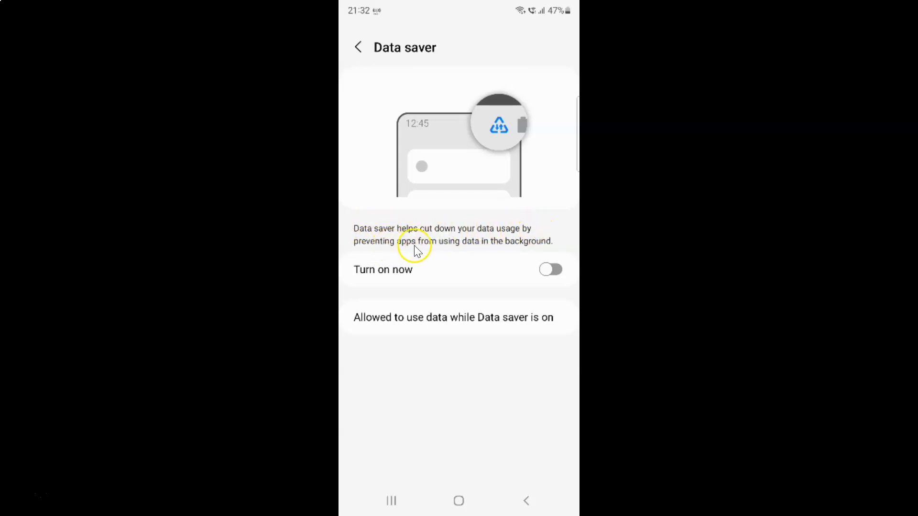
mouse_move(538, 249)
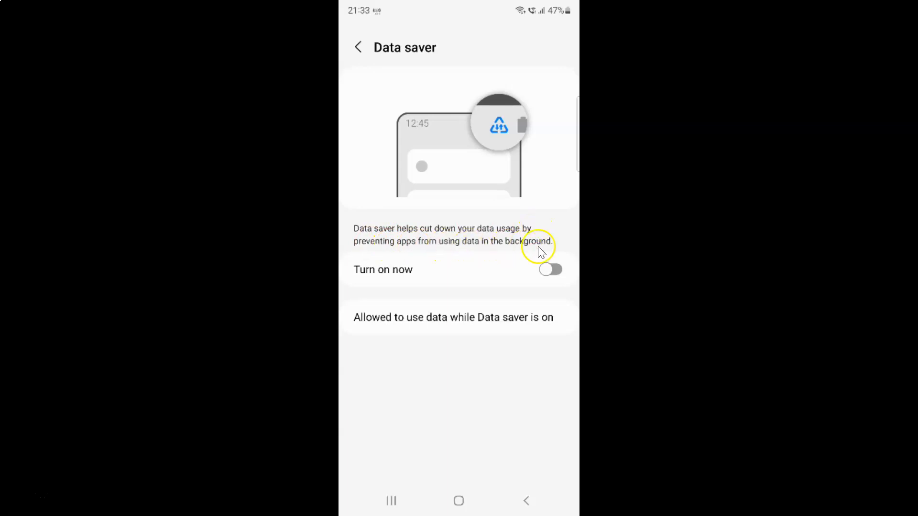
mouse_move(446, 252)
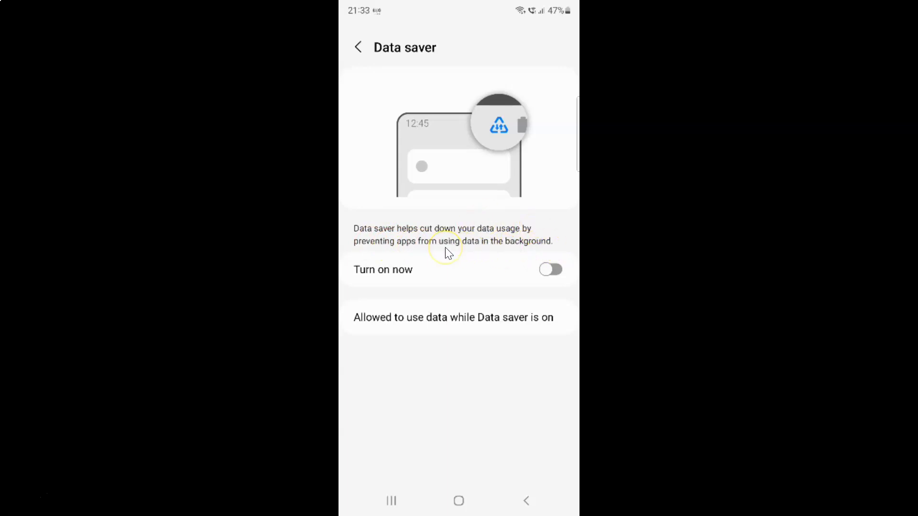
mouse_move(392, 278)
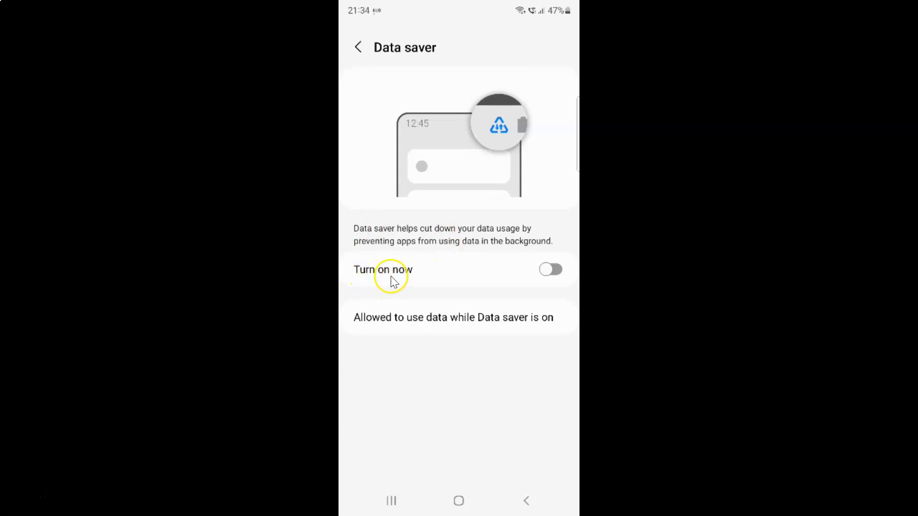
mouse_move(535, 275)
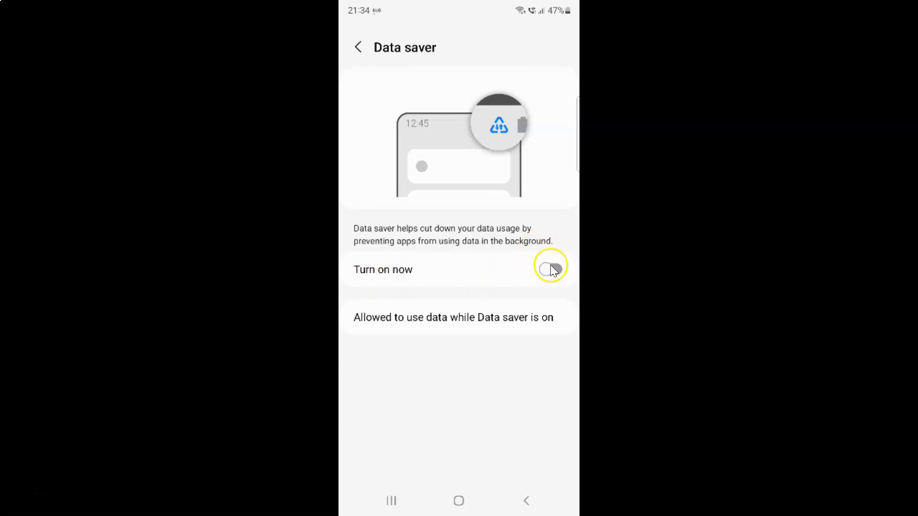
mouse_move(551, 275)
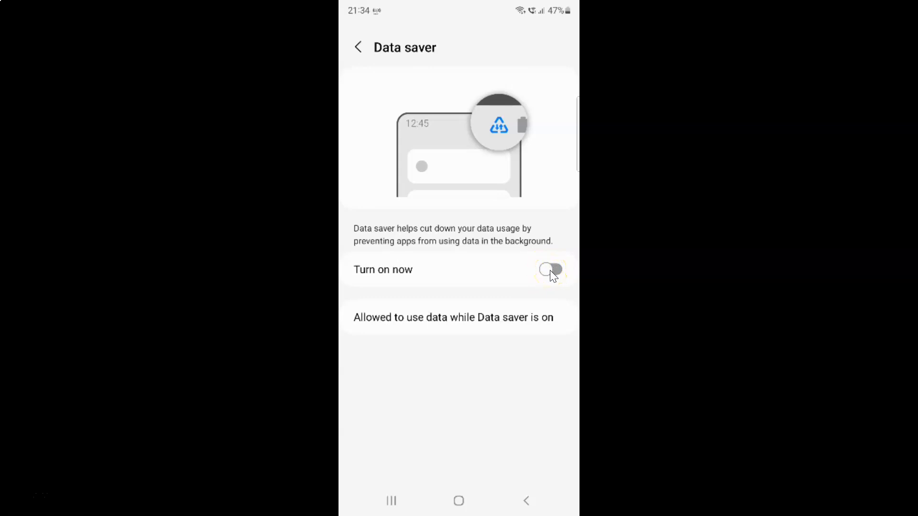
mouse_move(568, 275)
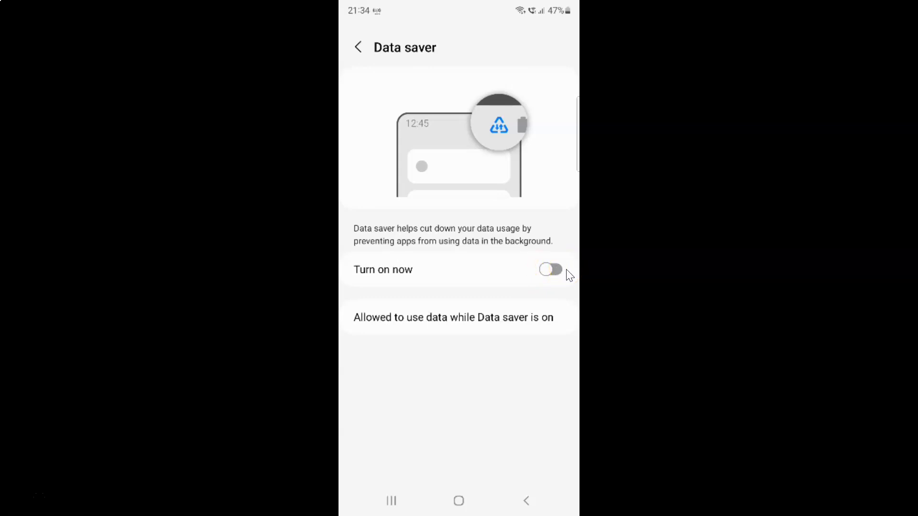
Step: Switch Data saver on so apps are blocked from background data
left_click(548, 269)
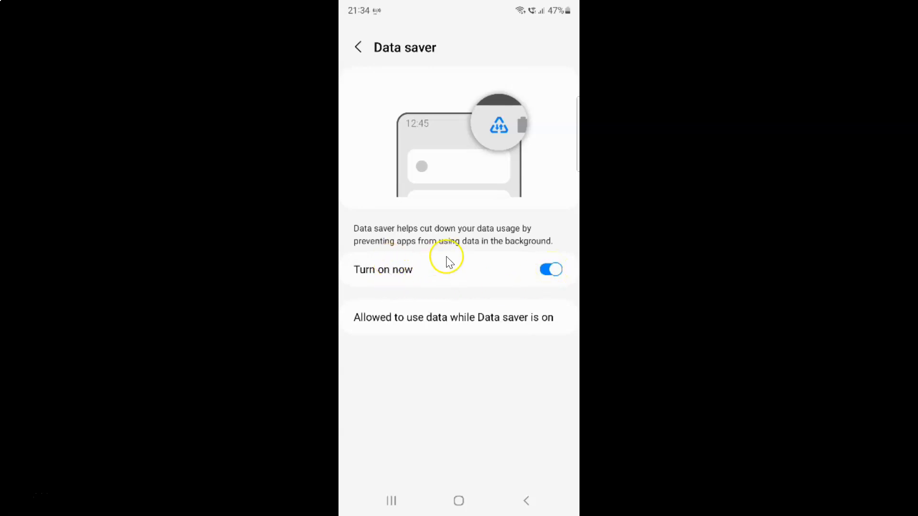
mouse_move(381, 108)
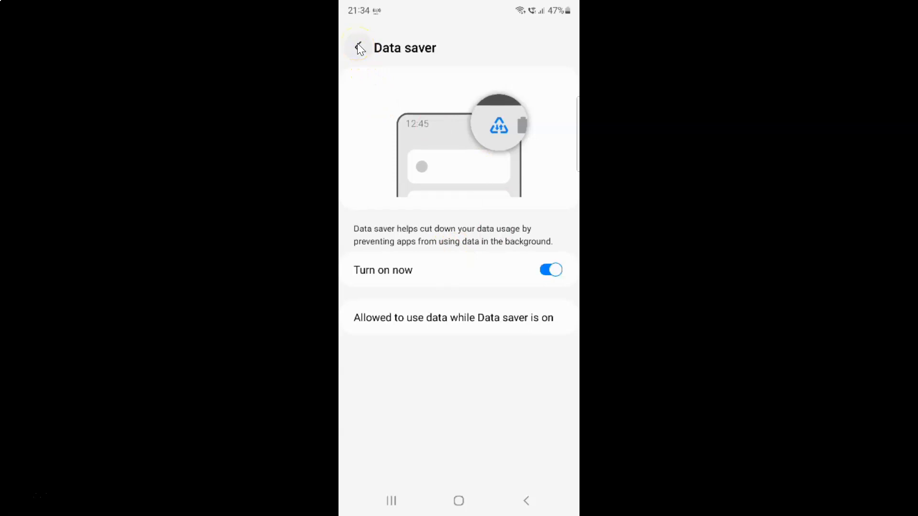
Step: Back out through Data usage and Connections to the home screen, Data saver left on
left_click(357, 48)
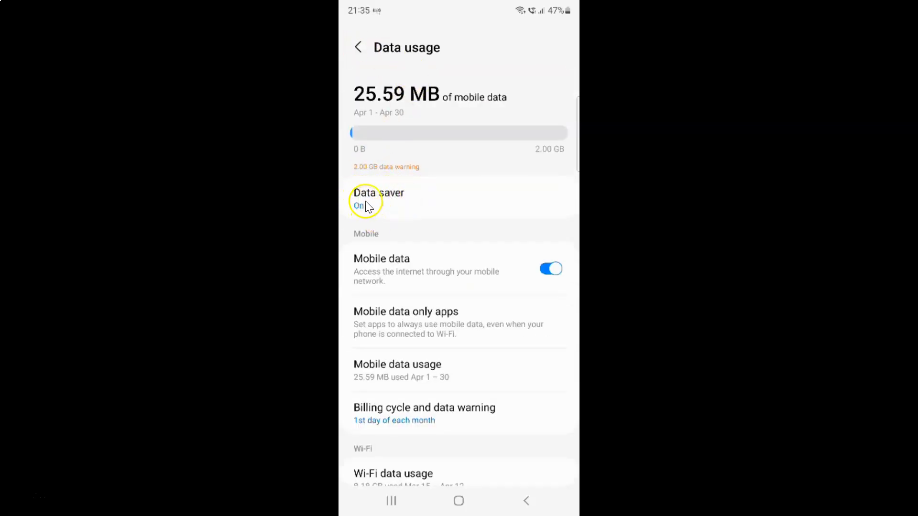
mouse_move(477, 220)
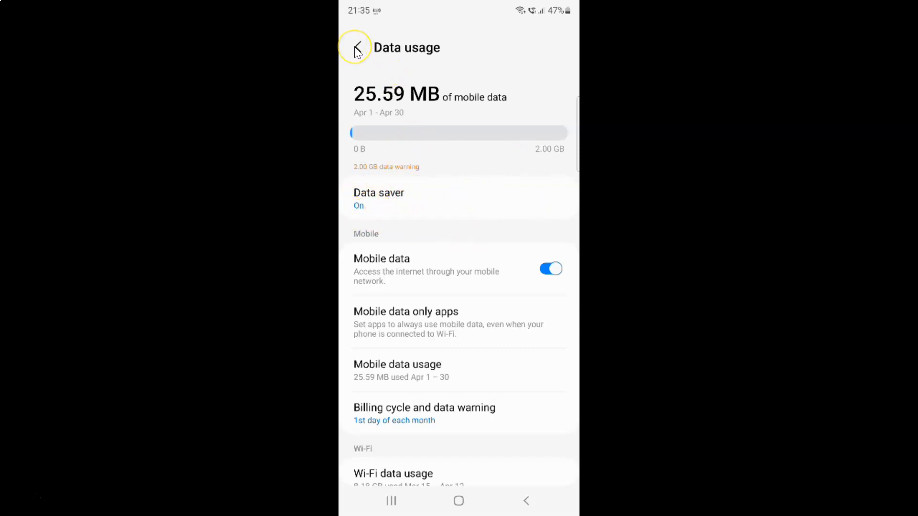
left_click(356, 48)
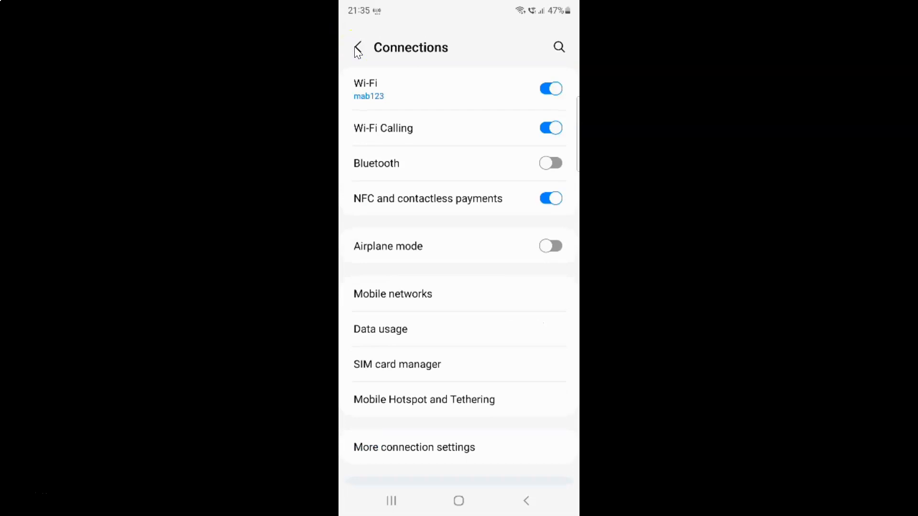
left_click(390, 500)
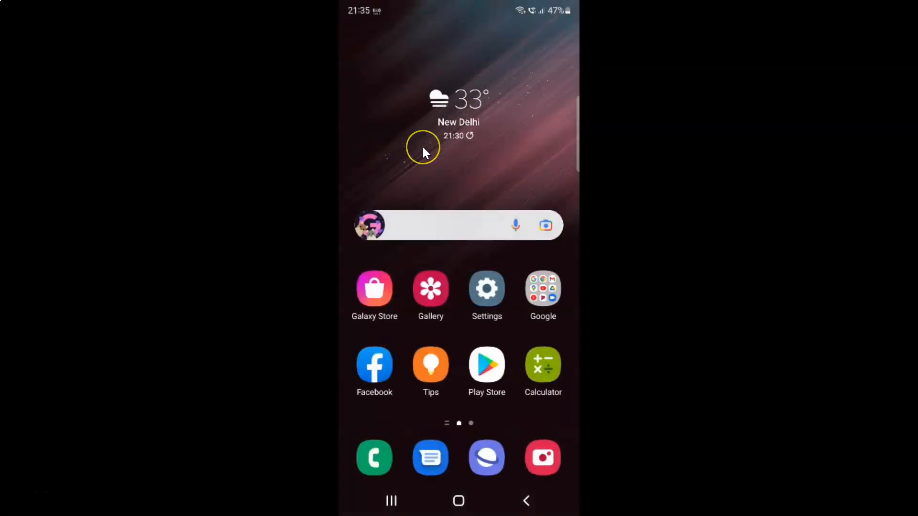
mouse_move(424, 152)
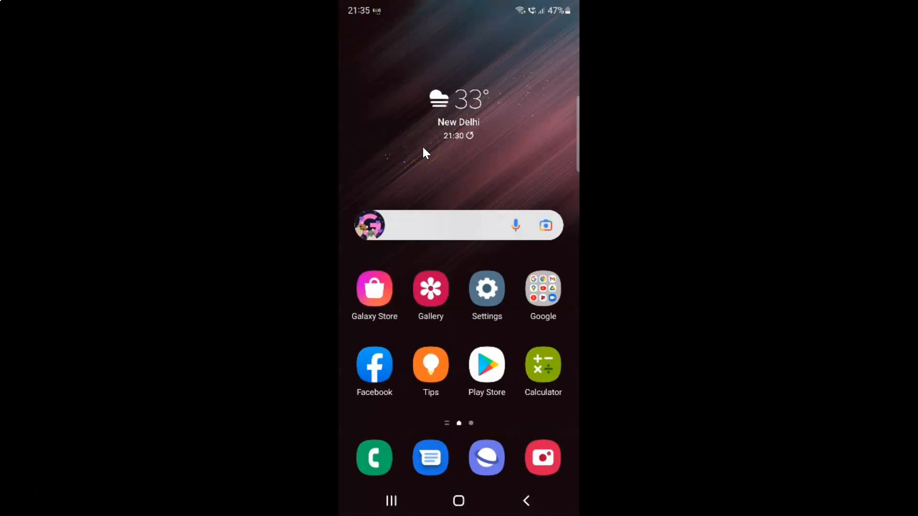